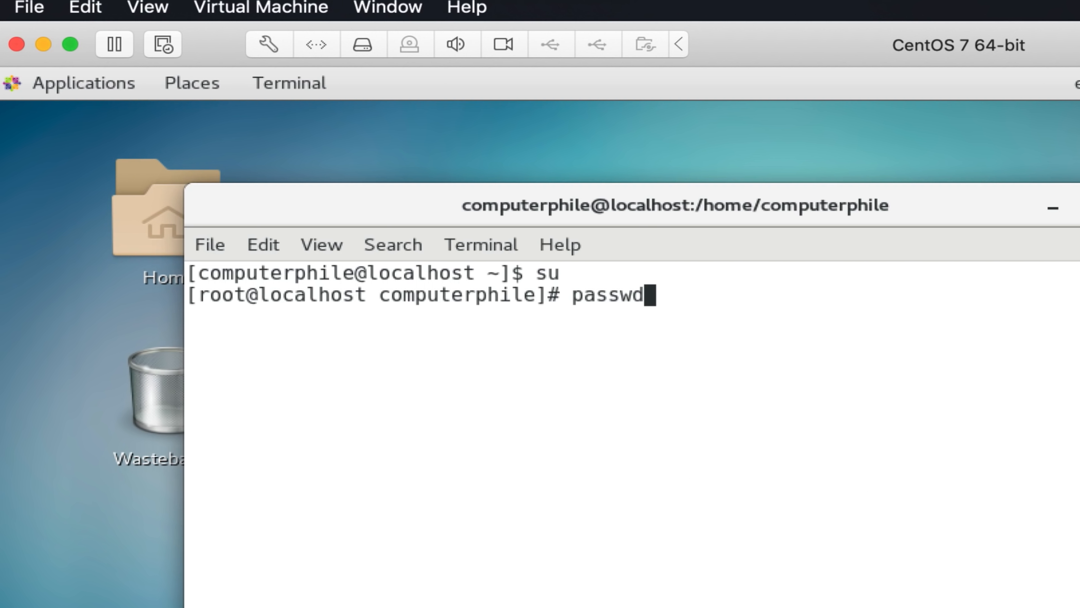
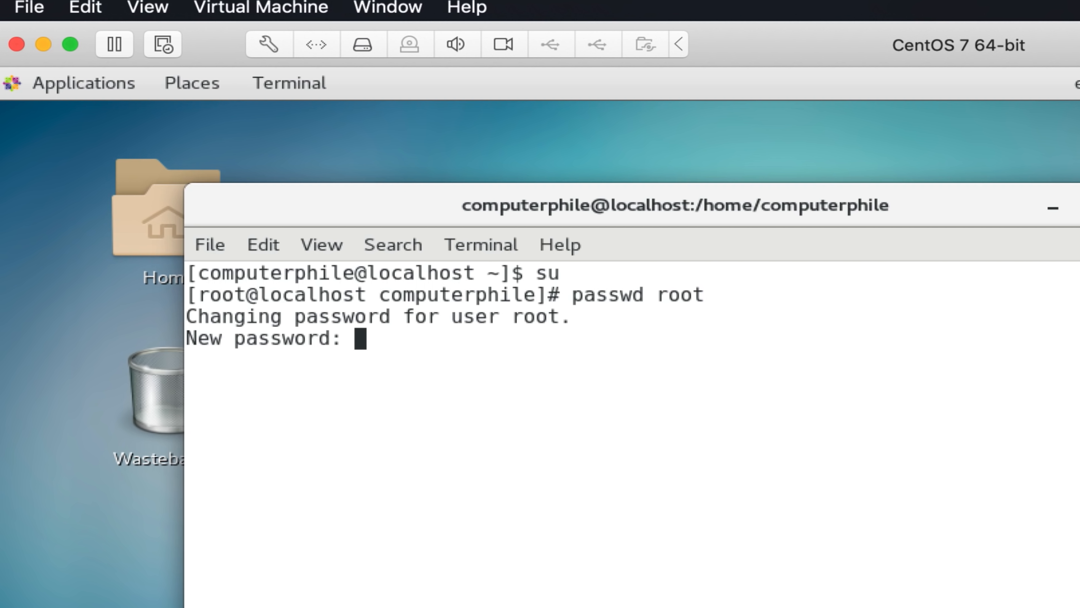
Submit 'root' at the prompt to start changing the root password
key(Return)
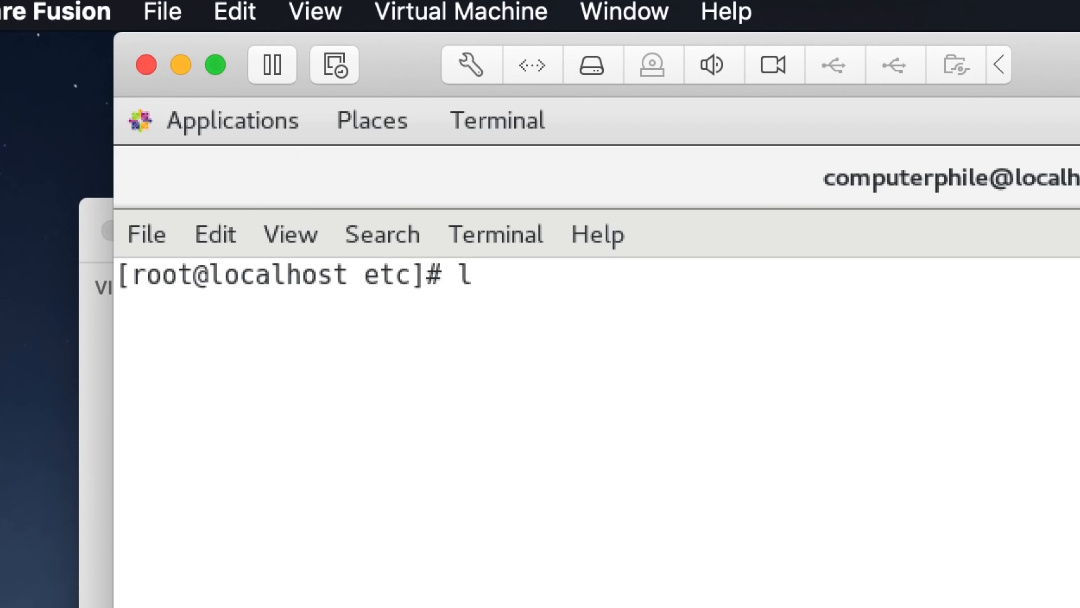
Enter 'less shadow' to page through /etc/shadow
text(ess)
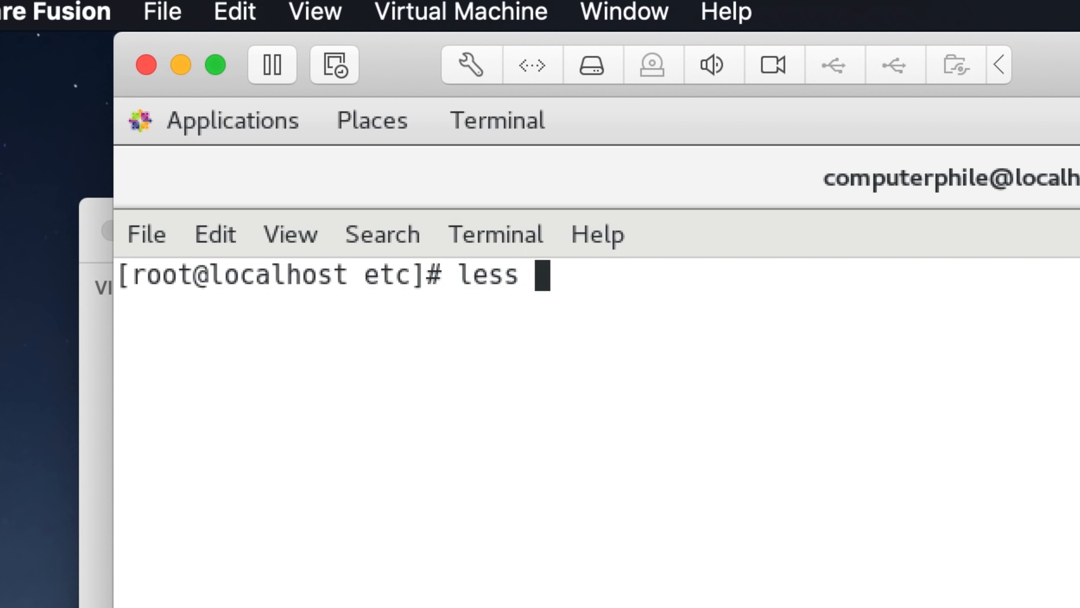
text(shadow)
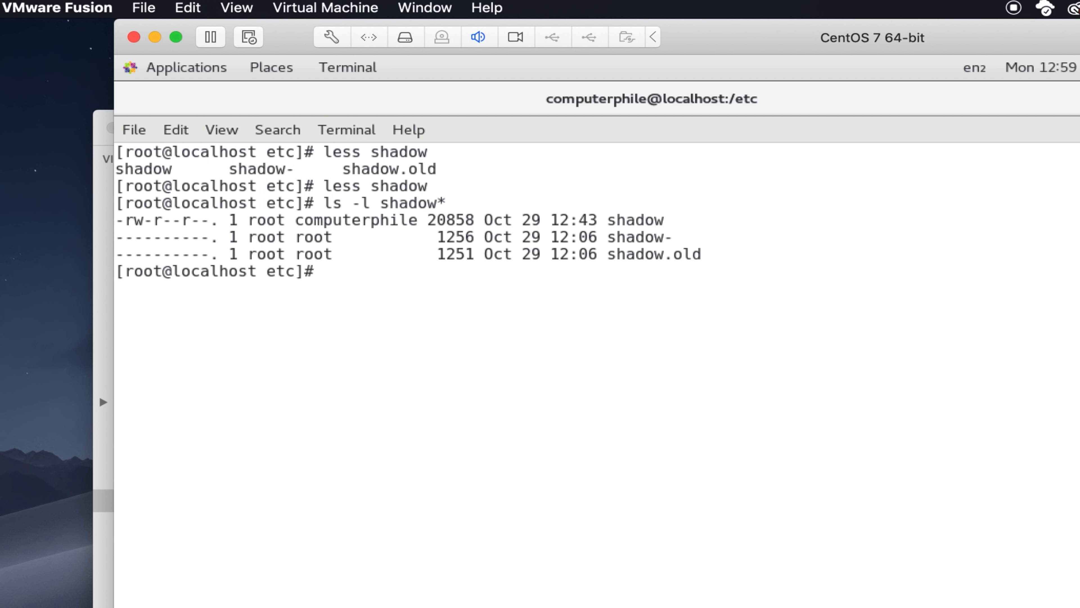
Begin a 'cat sha' command to print a shadow file's contents
text(cat sha)
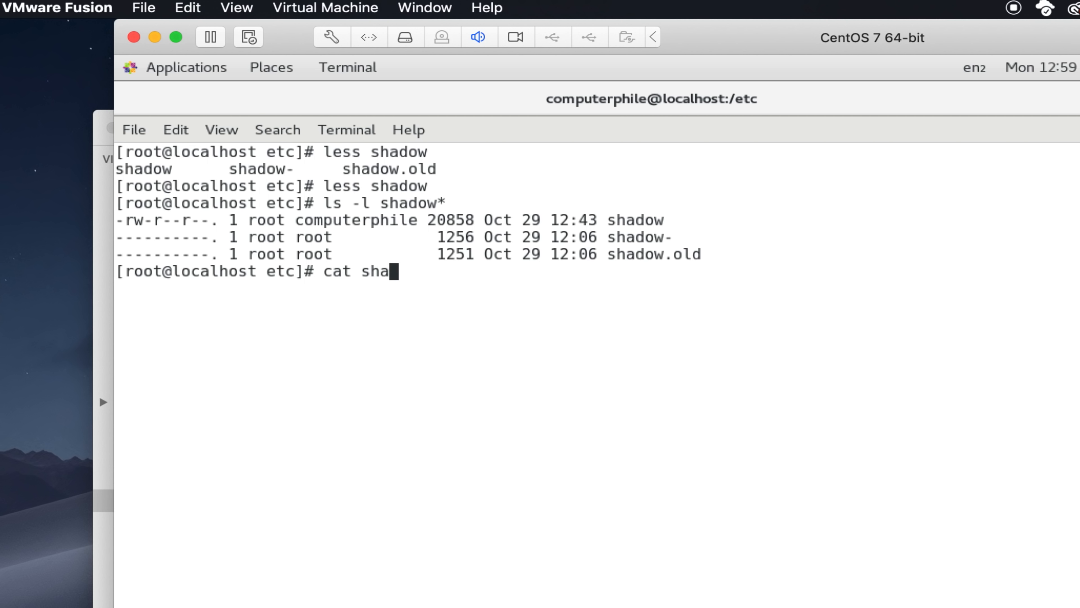